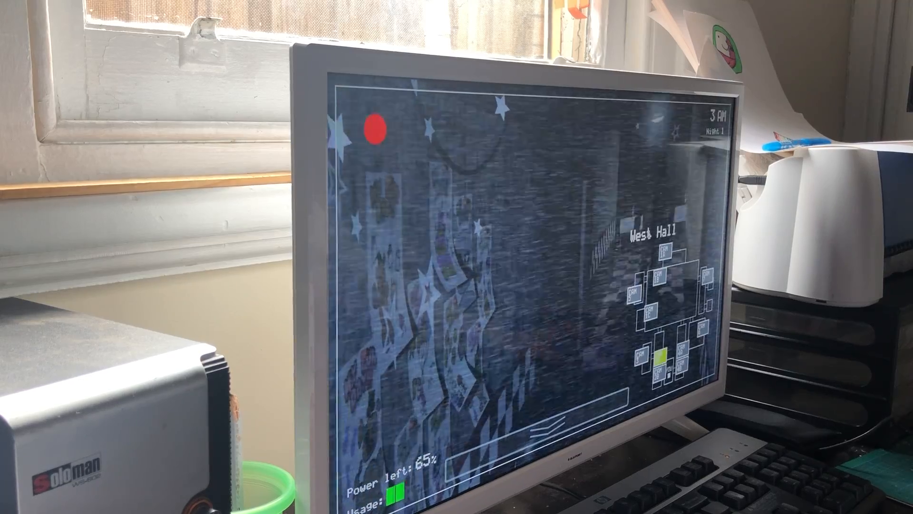
- Lower the camera monitor and sit in the office as Night 1 reaches 3 AM with 56% power
left_click(673, 277)
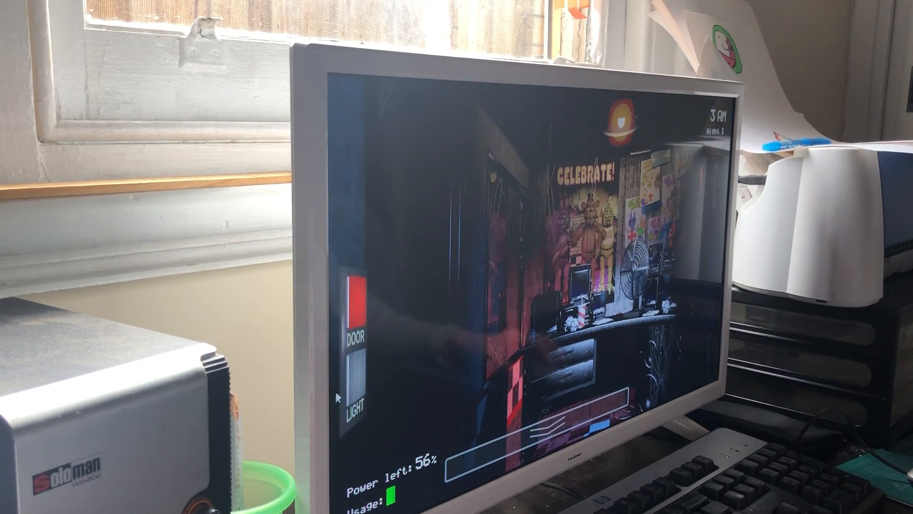
- Raise the monitor and watch the West Hall feed as 4 AM arrives with 45% power
left_click(359, 379)
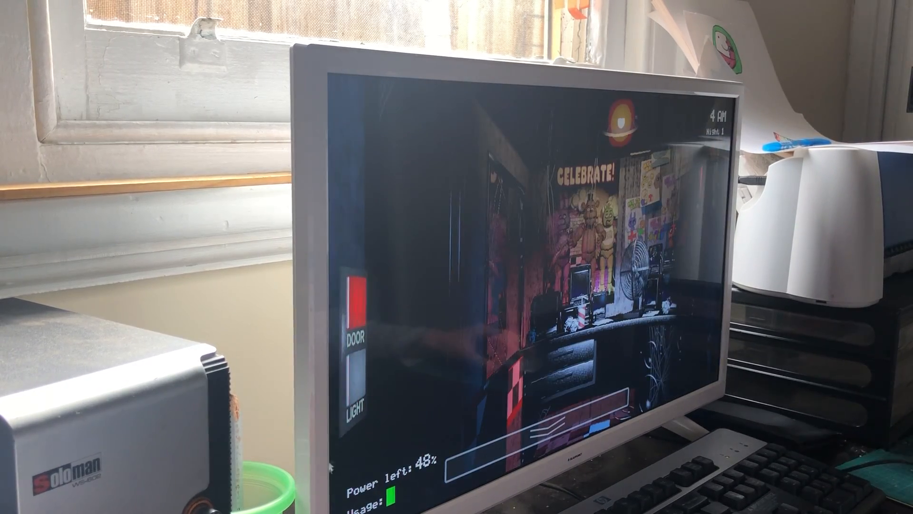
left_click(358, 378)
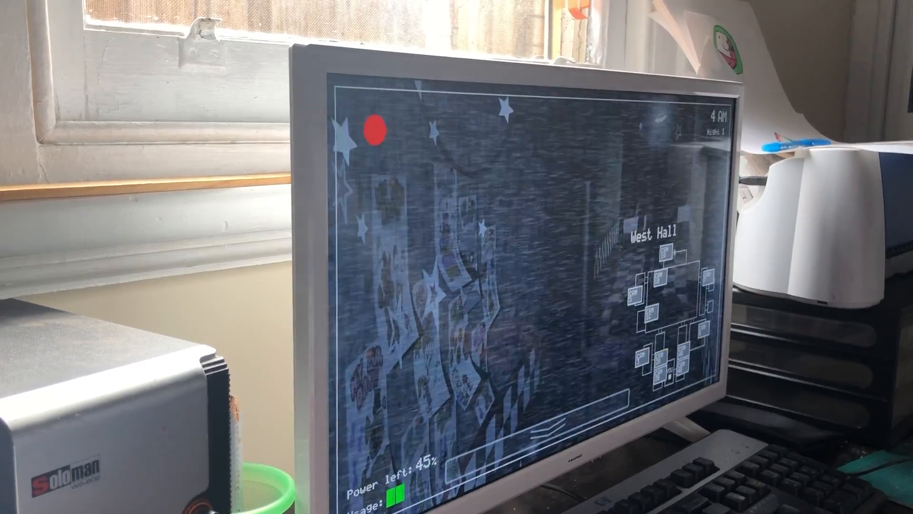
- Put the monitor down and return to the office at 4 AM, power at 41%
left_click(653, 279)
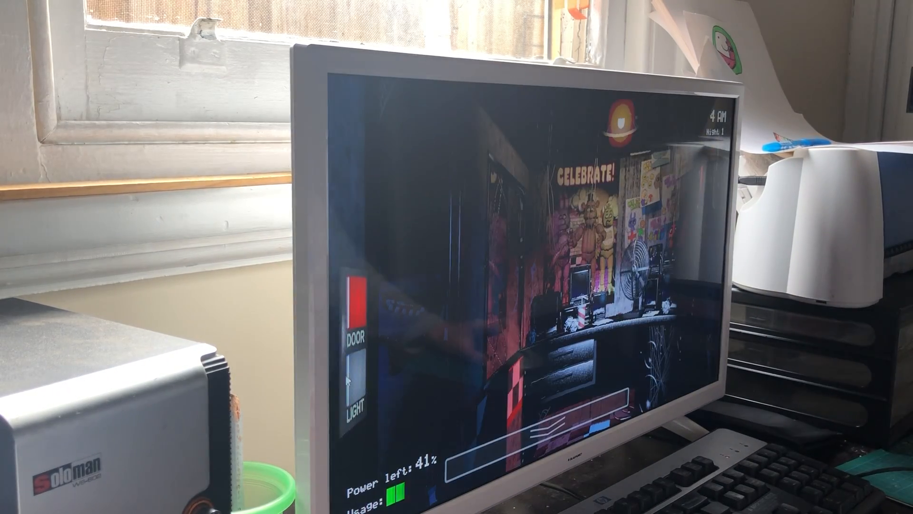
- Shut the left office door and hold until 5 AM with 37% power
left_click(352, 300)
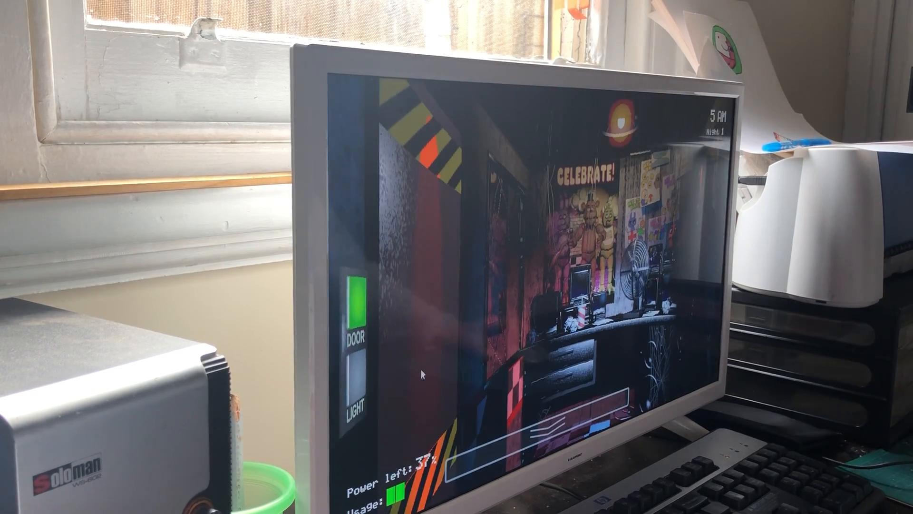
mouse_move(381, 399)
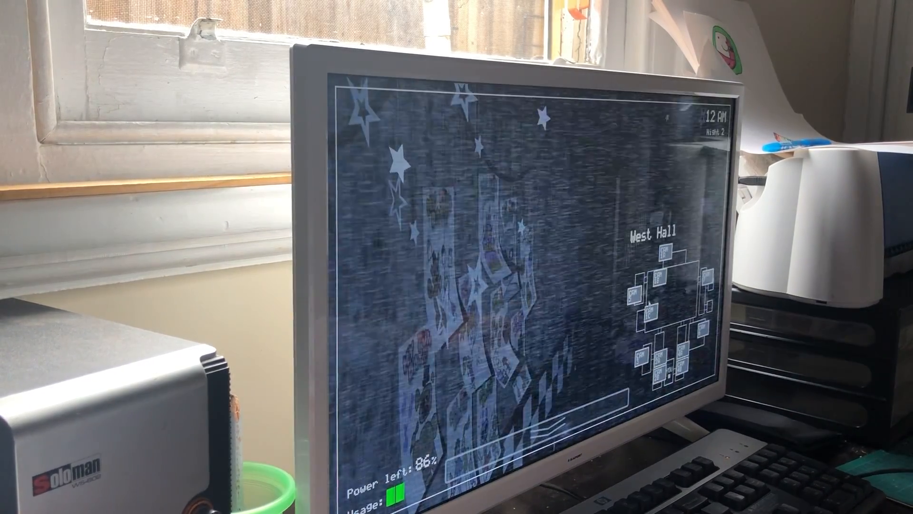
- Lower the monitor and wait in the office until Night 2 hits 1 AM at 70% power
left_click(671, 279)
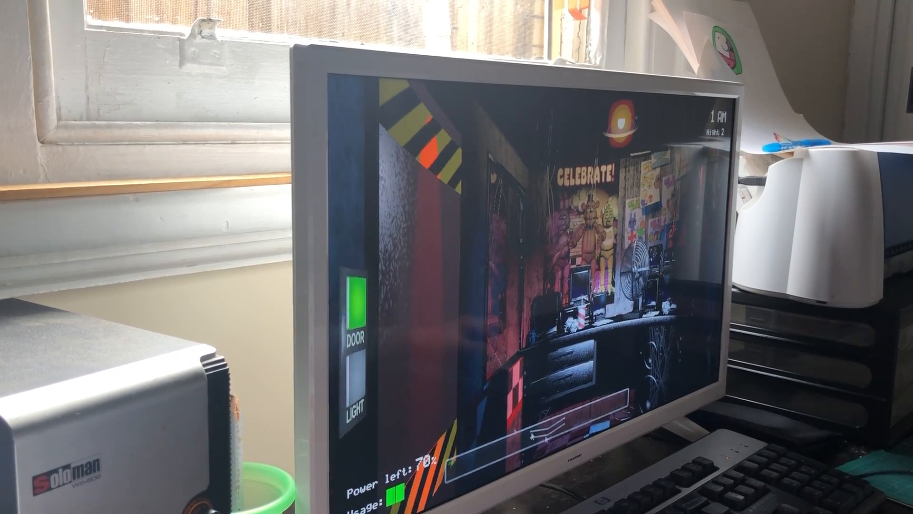
- Close the left door and hold out to 2 AM, power dropping to 51%
left_click(351, 373)
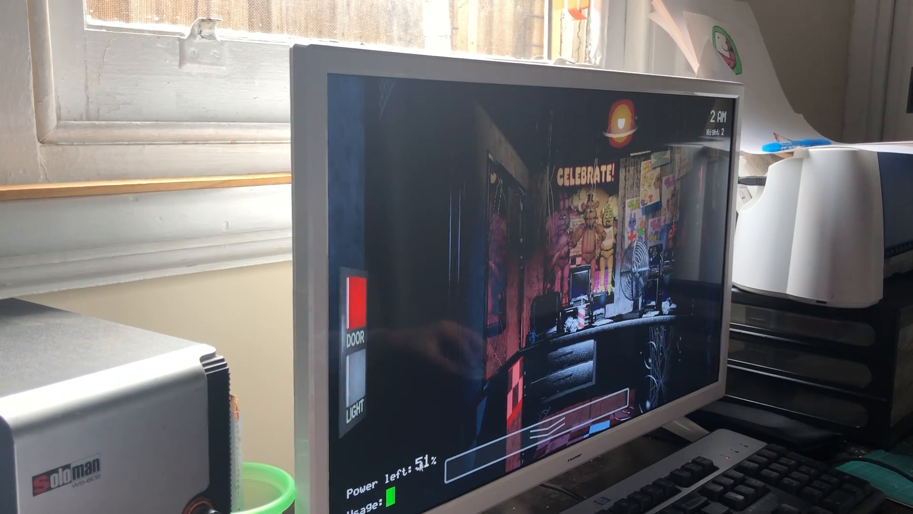
- Reopen the left door, raise the monitor and view the Dining Area feed at 3 AM, 38% power
left_click(355, 286)
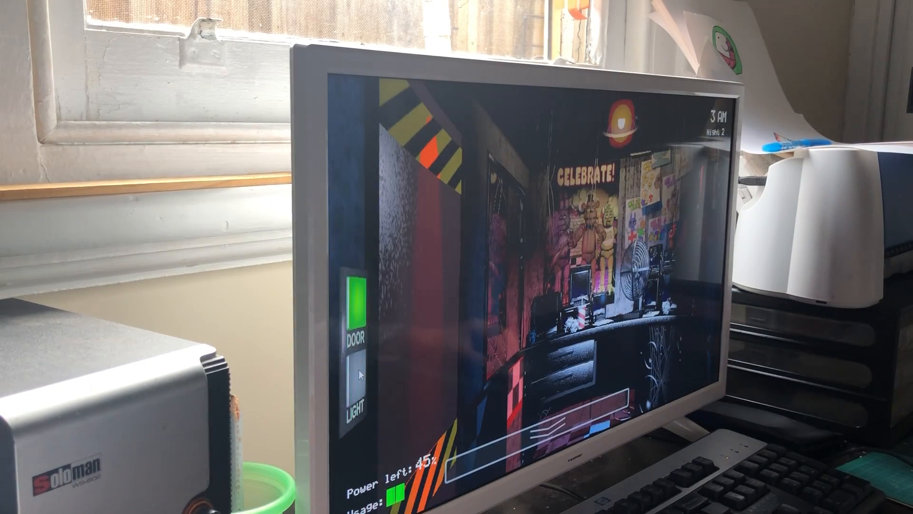
left_click(353, 302)
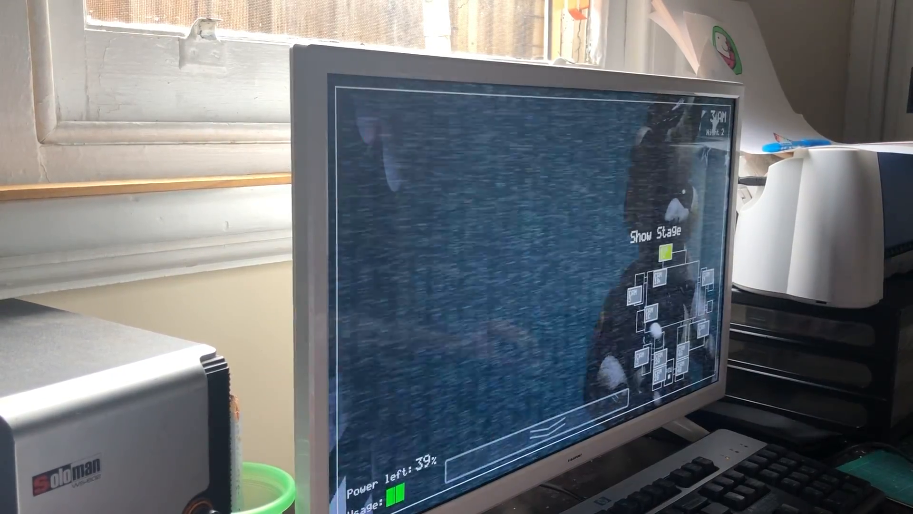
left_click(639, 266)
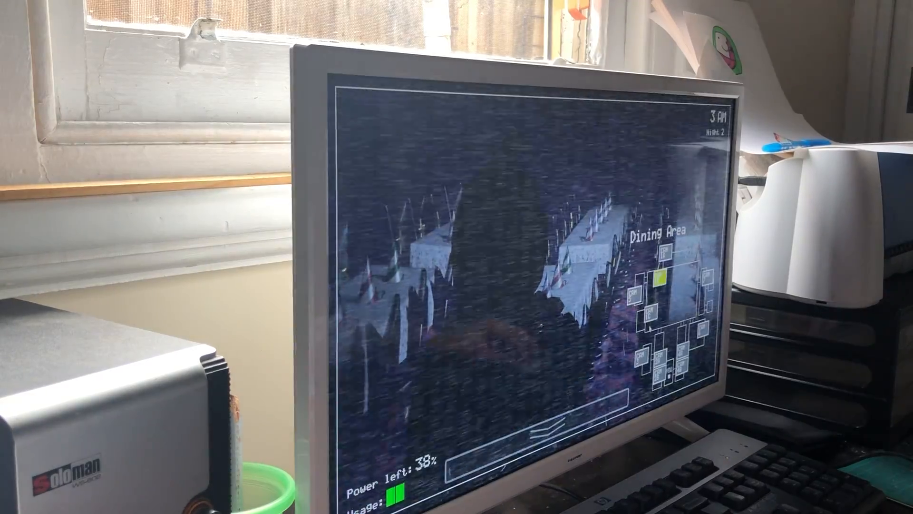